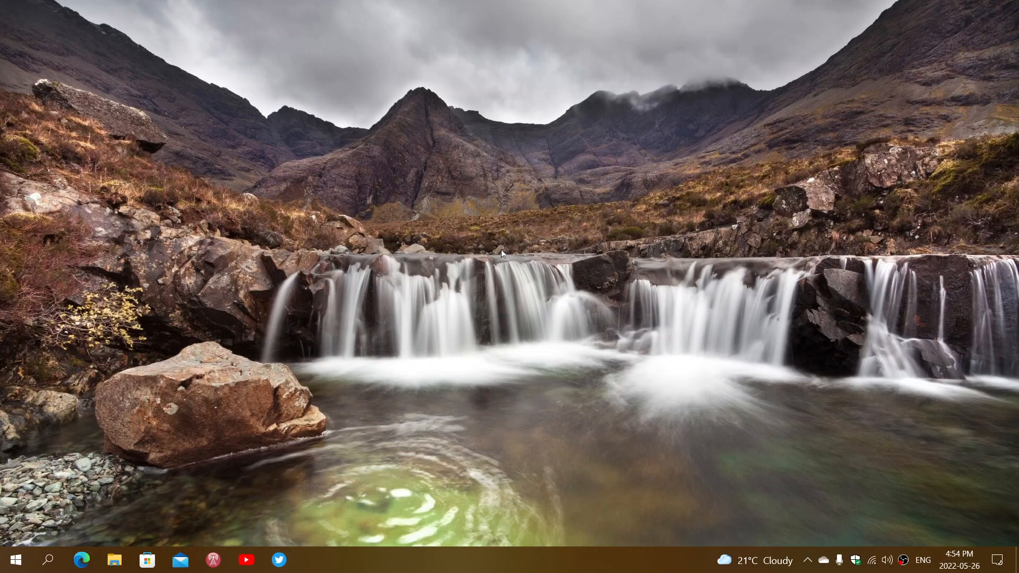
pyautogui.moveTo(23, 476)
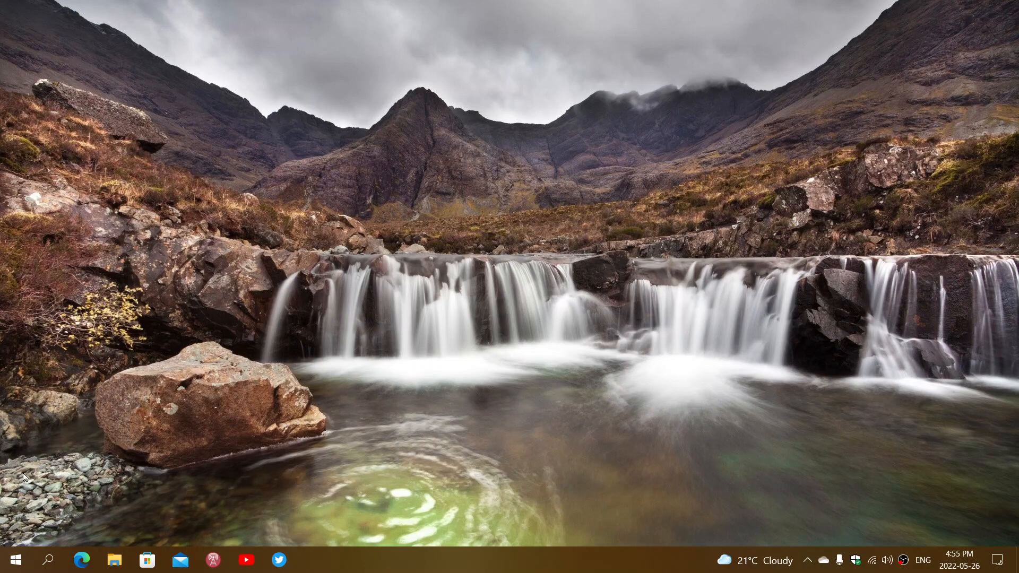
# - Launch Windows Settings from the Start button menu onto the Privacy General page
pyautogui.rightClick(11, 559)
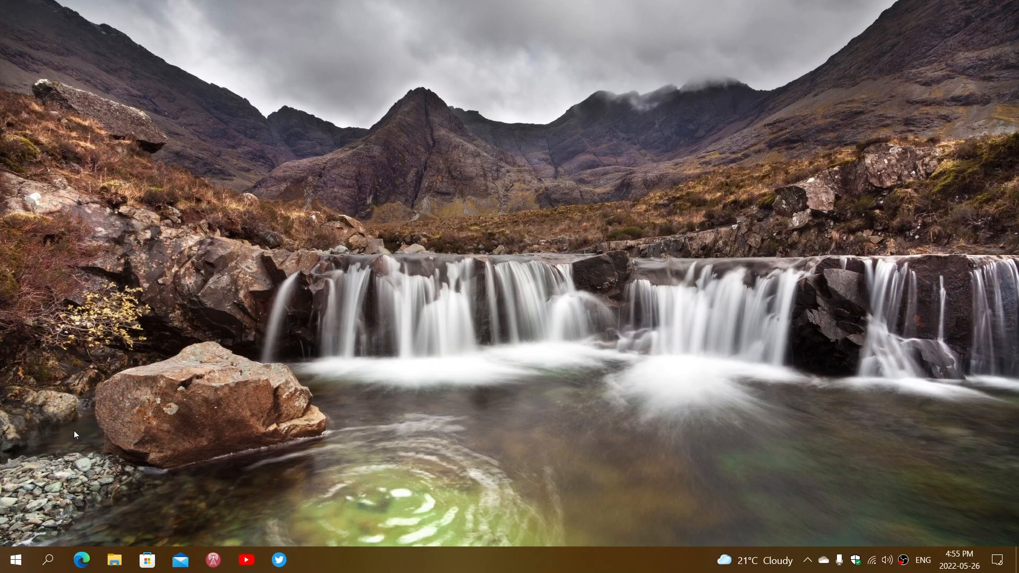
pyautogui.click(313, 560)
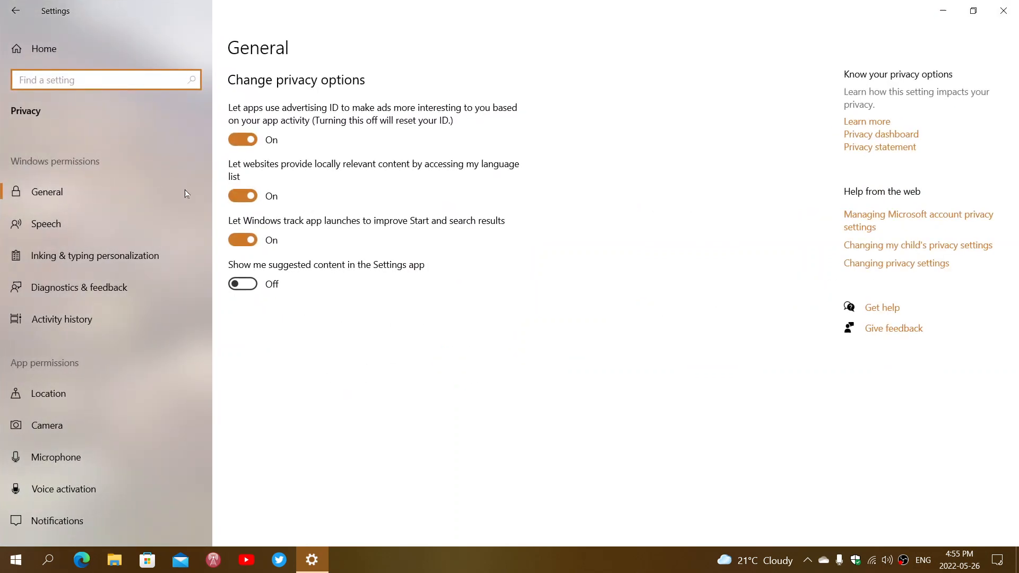
pyautogui.moveTo(45, 224)
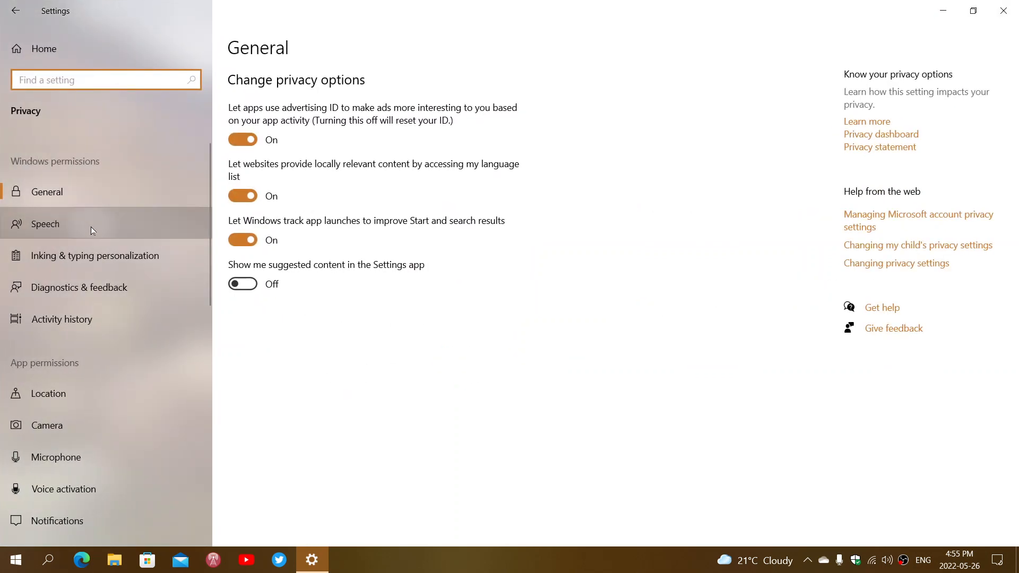
# - Switch to the Speech privacy page and set Online speech recognition to On
pyautogui.click(46, 224)
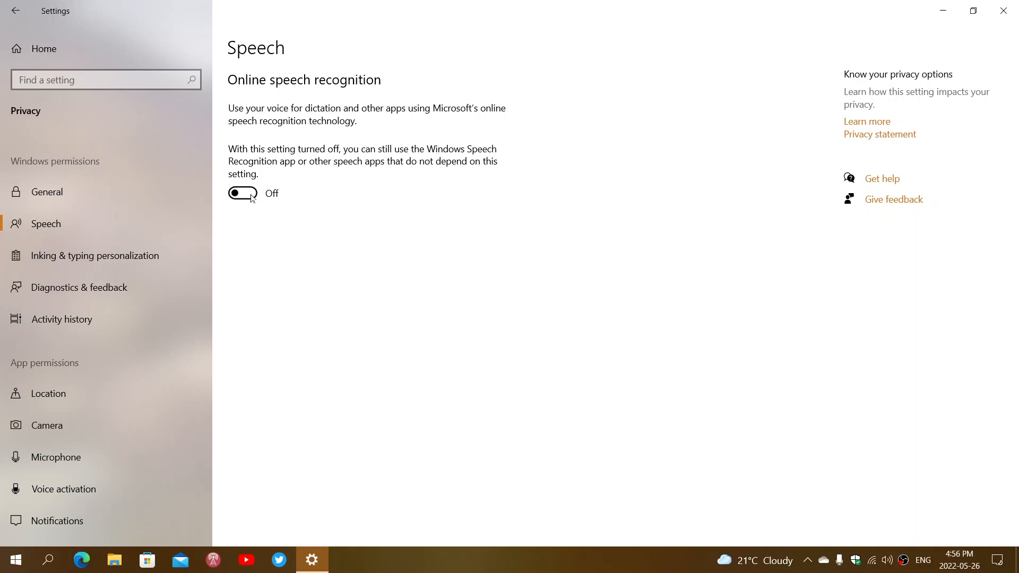
pyautogui.click(242, 193)
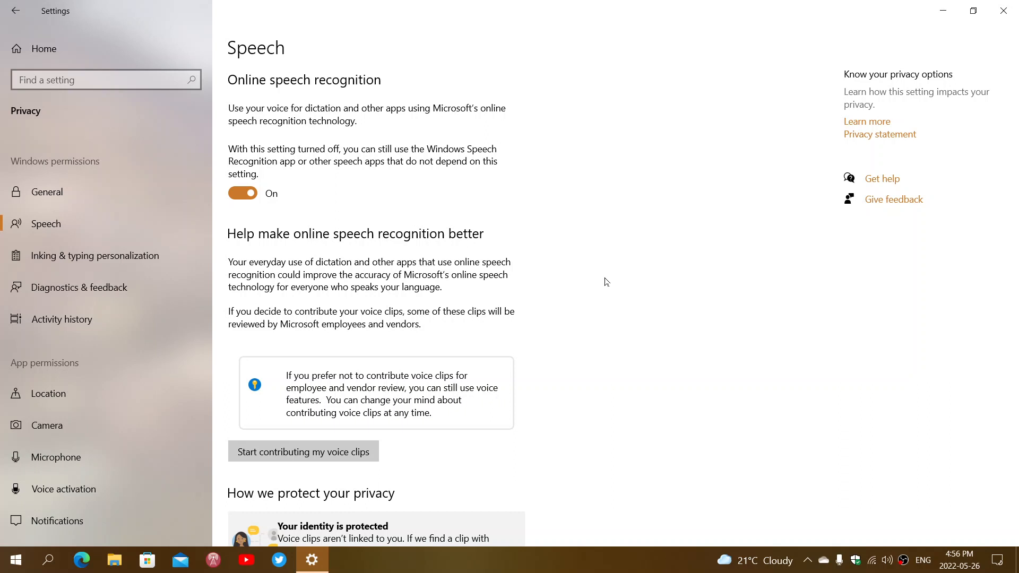
pyautogui.moveTo(480, 384)
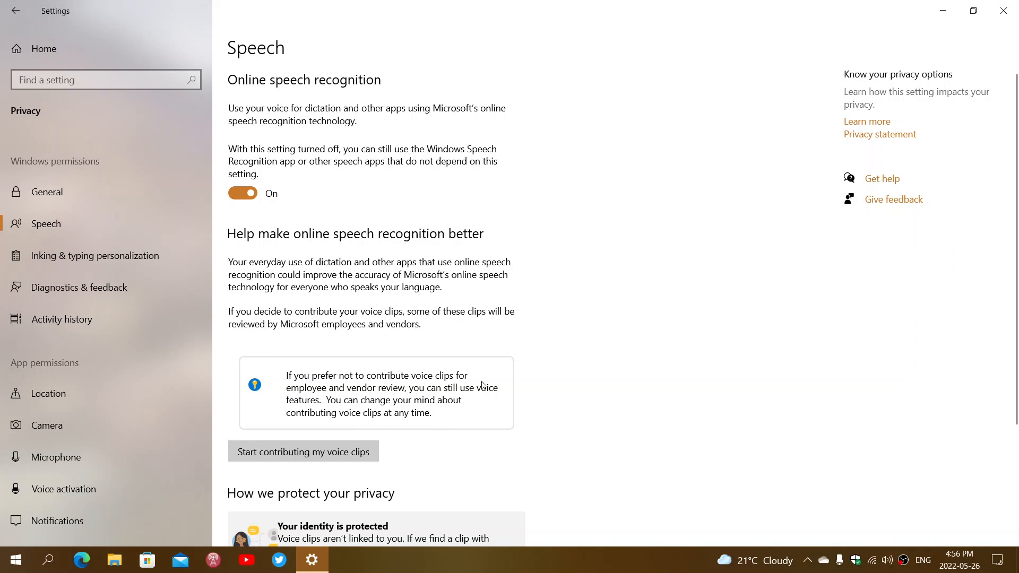
pyautogui.moveTo(611, 374)
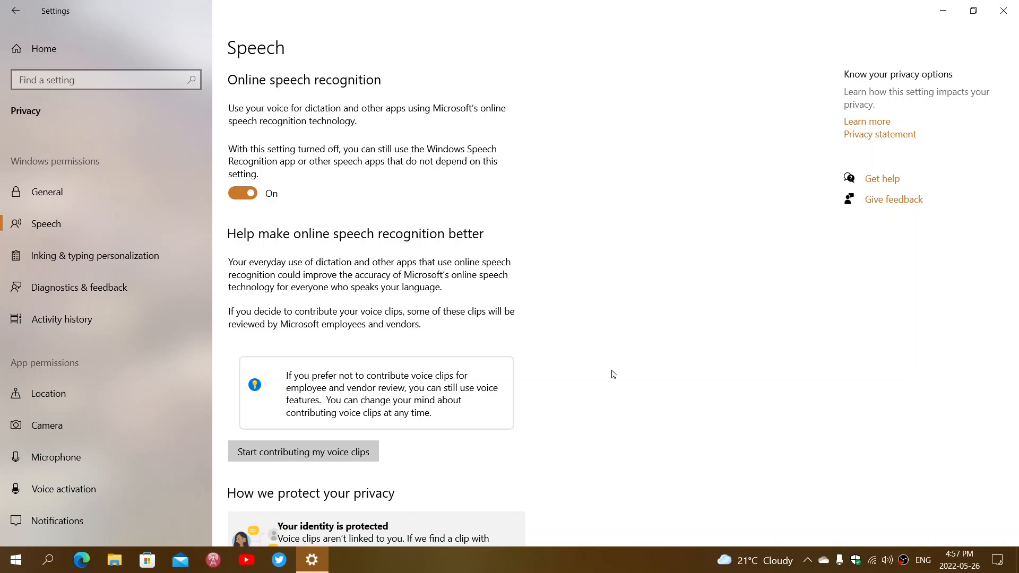
pyautogui.scroll(-3)
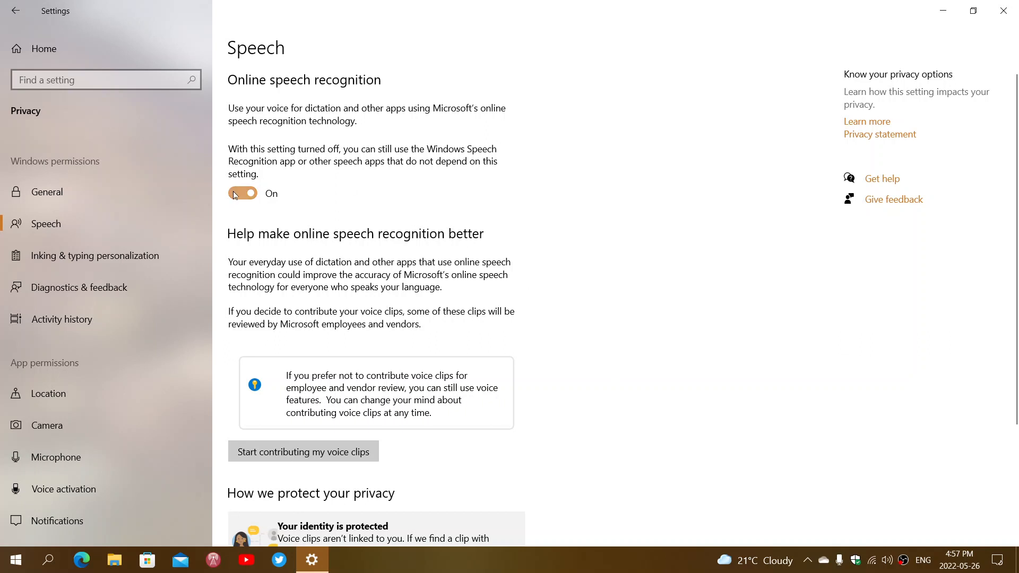
# - Set Online speech recognition back to Off and close the Settings window
pyautogui.click(242, 193)
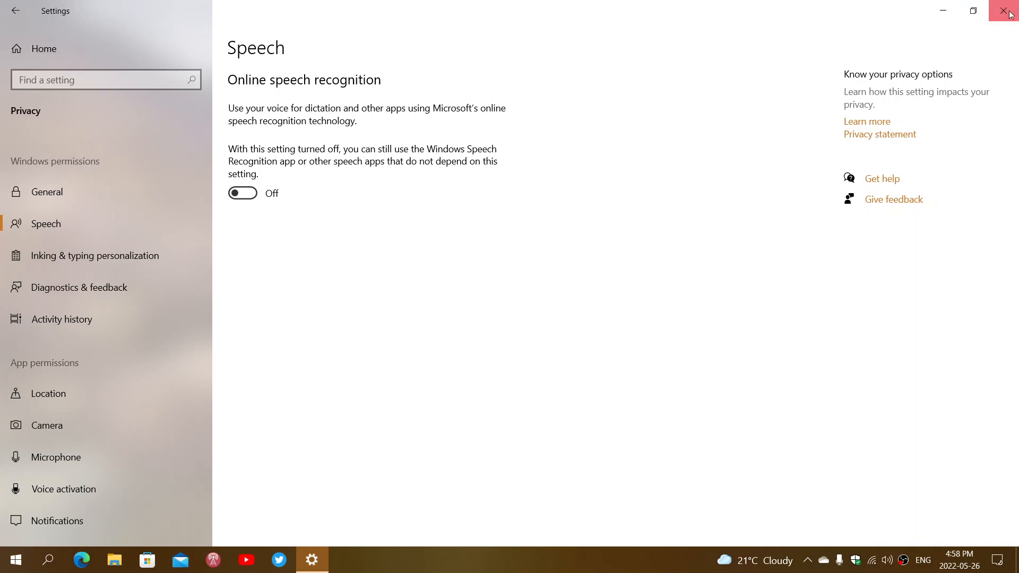
pyautogui.click(1007, 10)
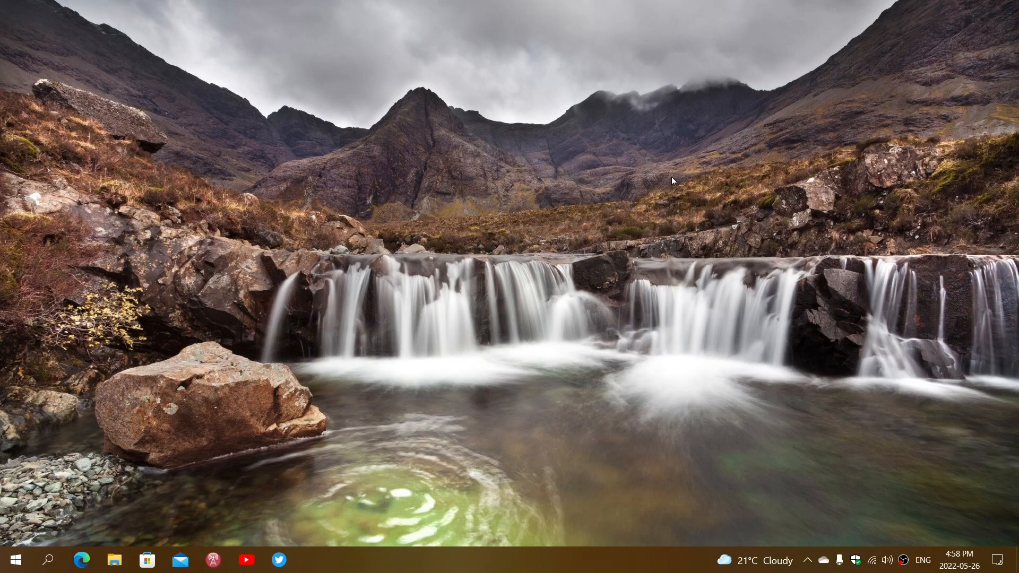